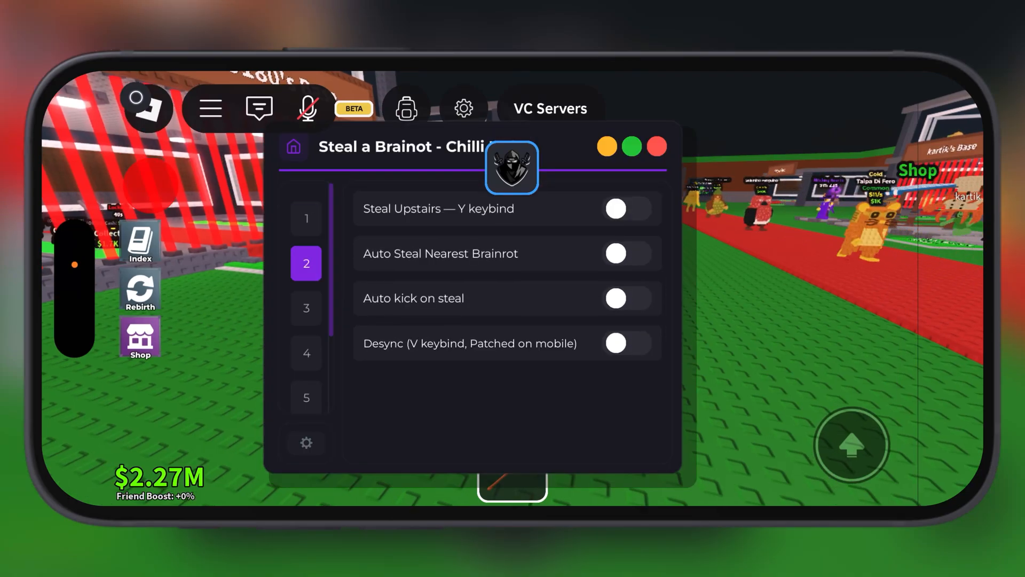
# Switch the Steal a Brainrot menu to the Timer ESP page, then collapse it to reveal base timers.
pyautogui.click(306, 307)
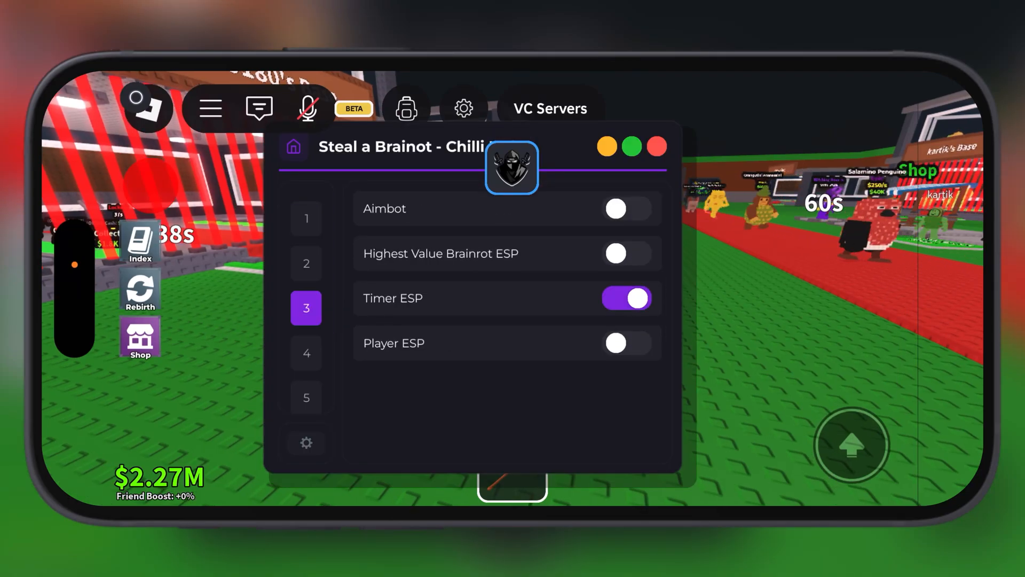
pyautogui.click(306, 353)
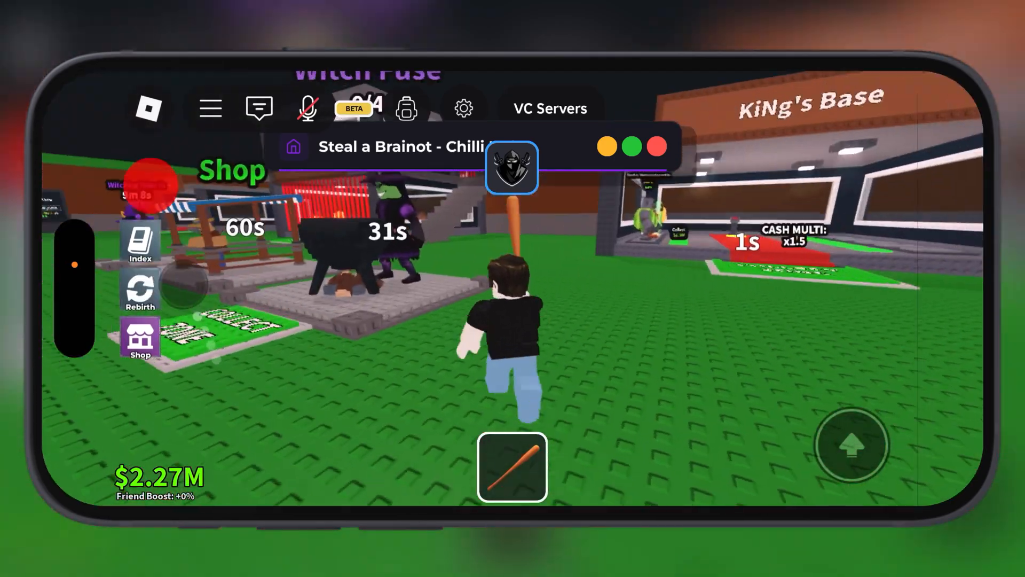
pyautogui.moveTo(512, 288)
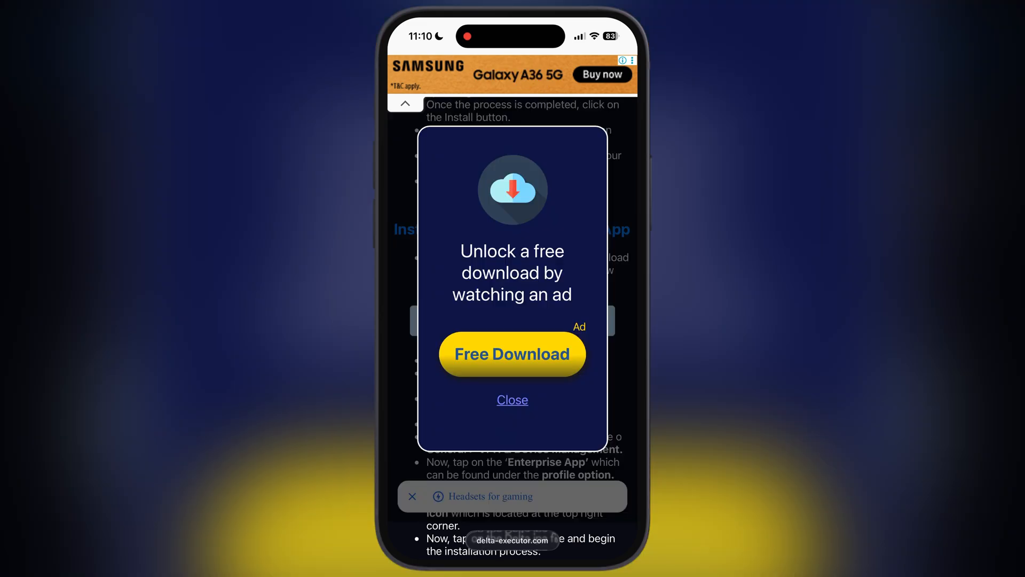
# Dismiss the ad offer and confirm downloading Delta-iOS-v2.694.ipa.zip from delta-executor.com.
pyautogui.click(511, 354)
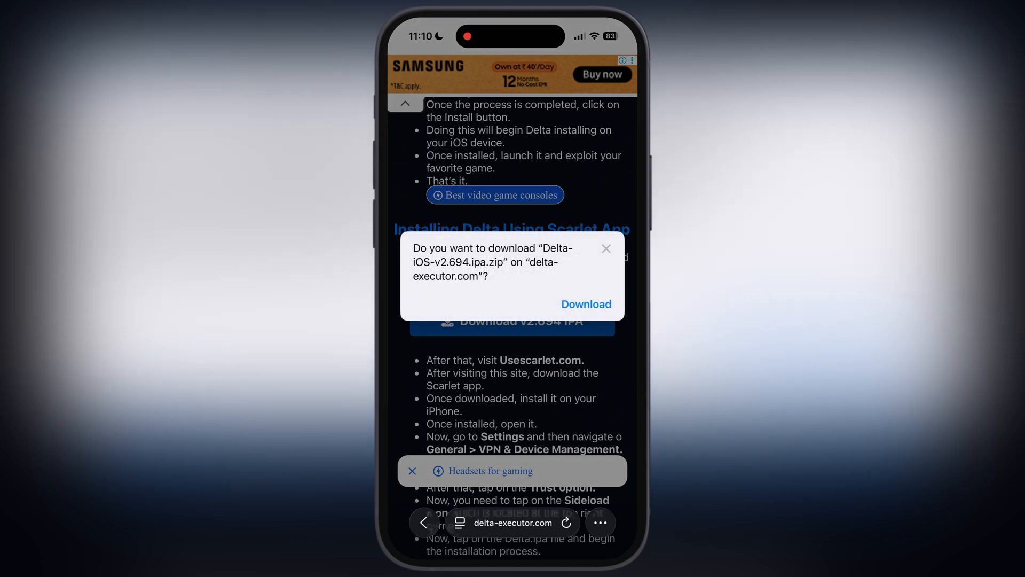
pyautogui.click(586, 303)
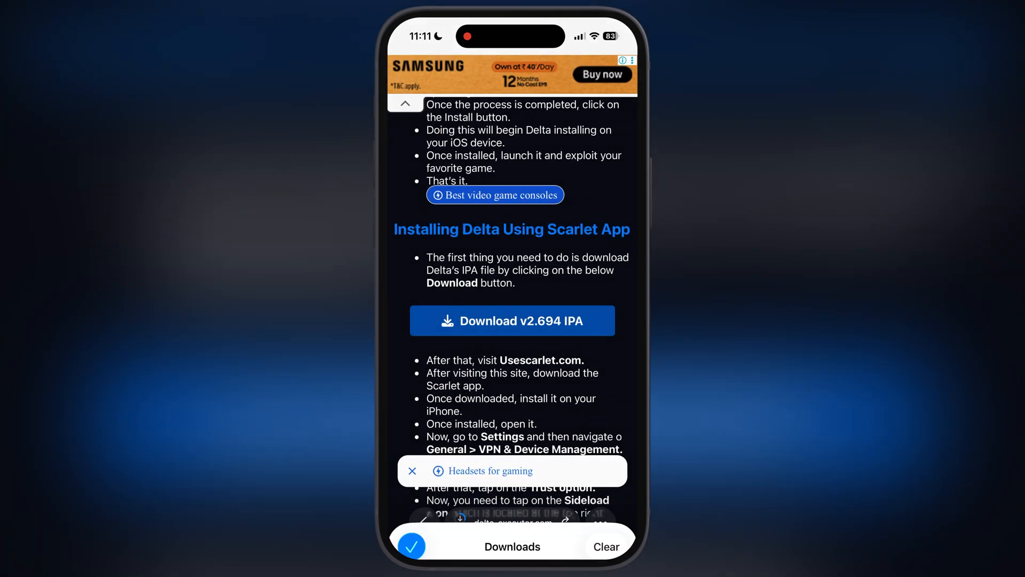
pyautogui.click(511, 545)
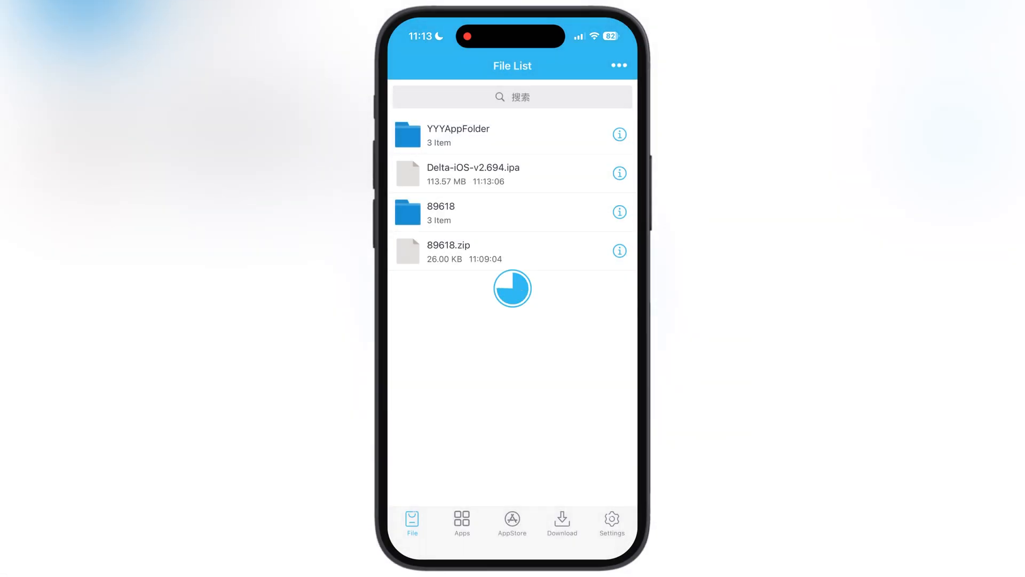
# Import Delta-iOS-v2.694.ipa, sign it with the certificate, and begin installing it.
pyautogui.click(462, 523)
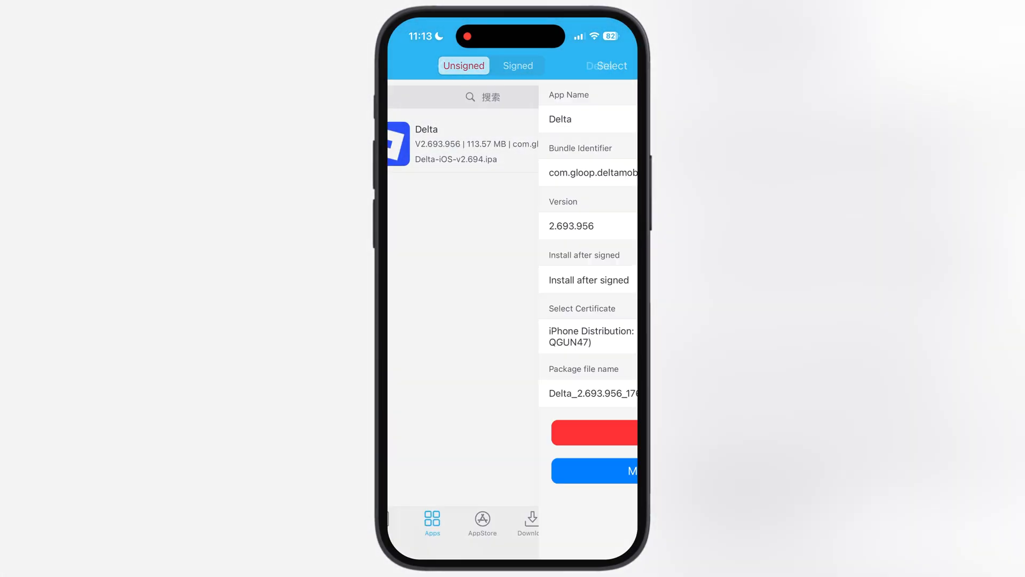
pyautogui.click(592, 432)
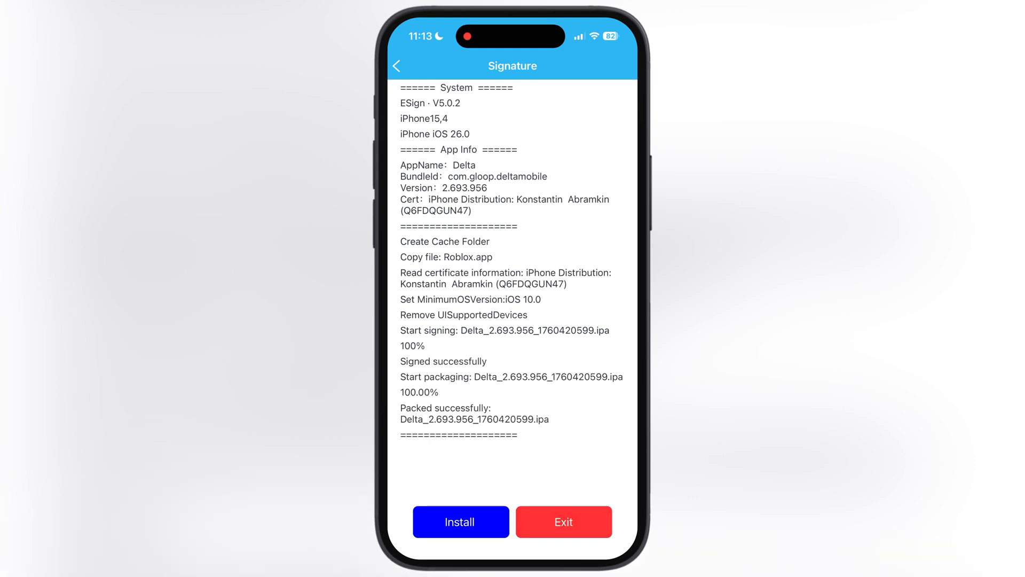
pyautogui.click(460, 522)
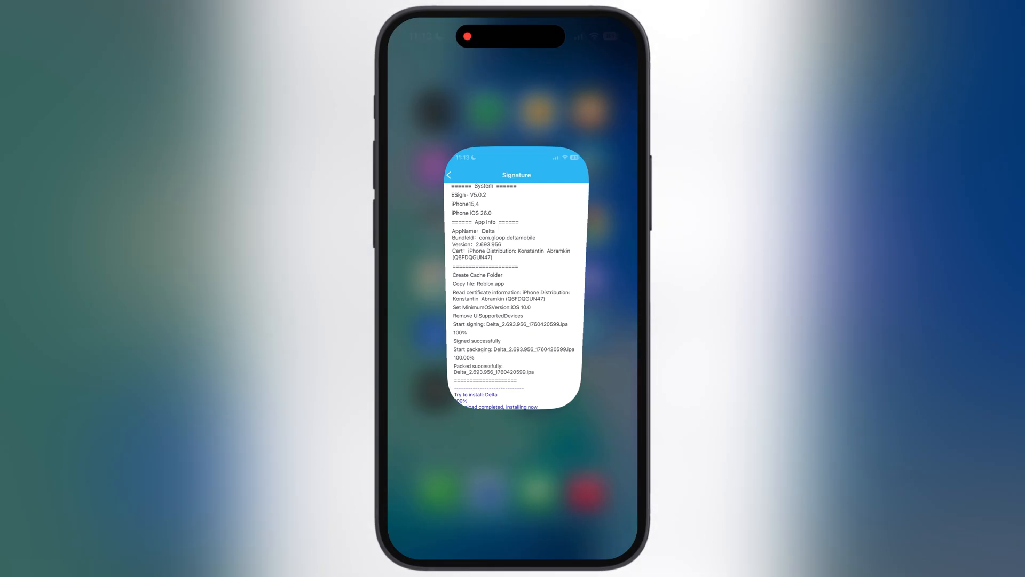